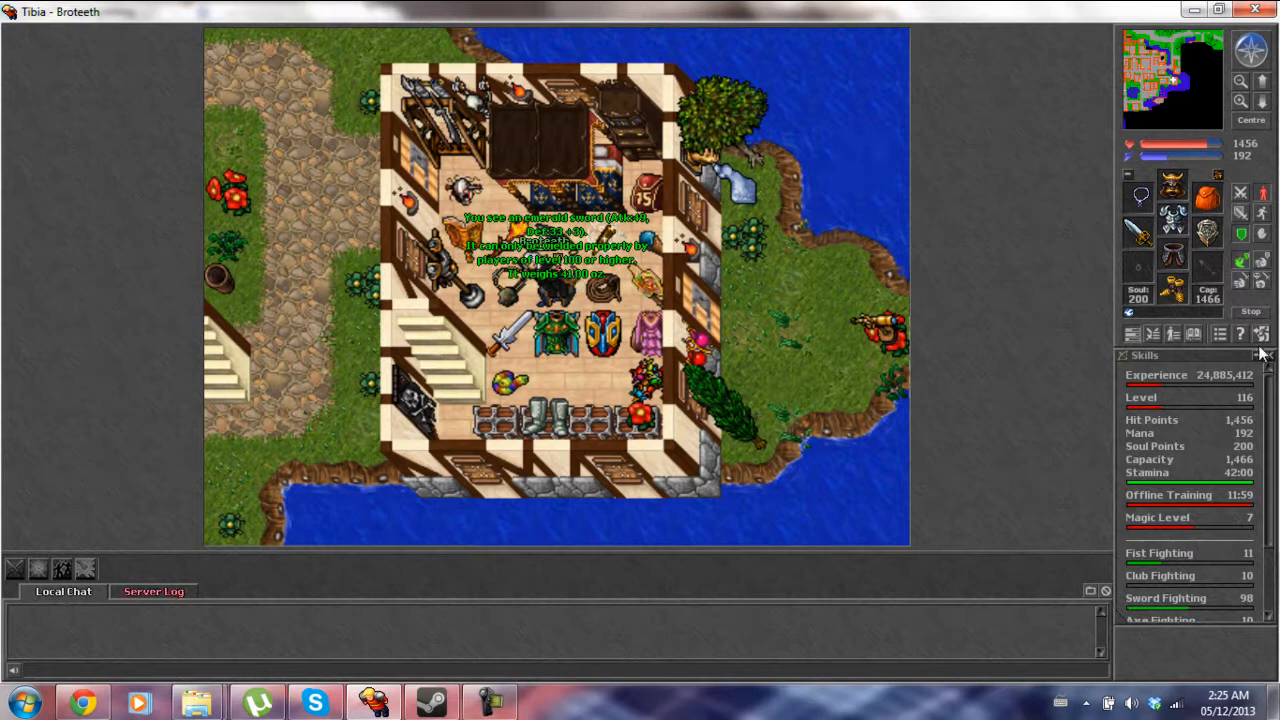
- Close the Skills window so only equipment and map remain in the sidebar
click(1262, 356)
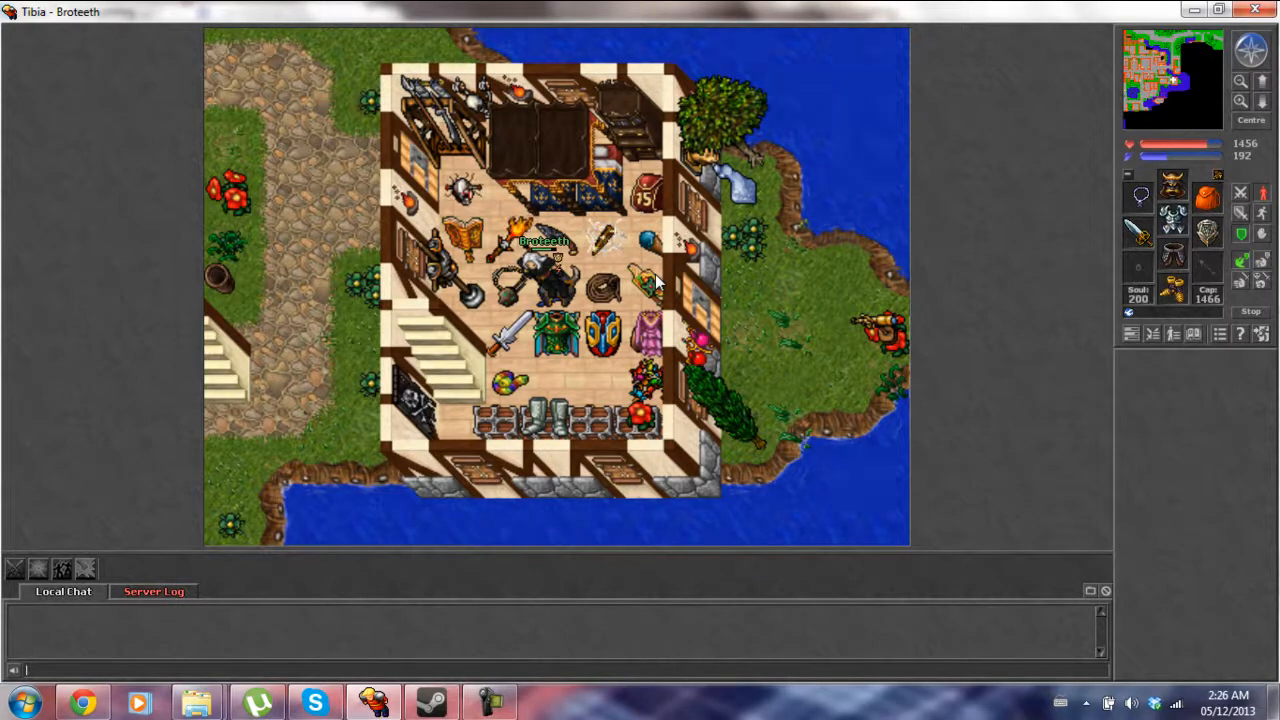
mouse_move(1058, 266)
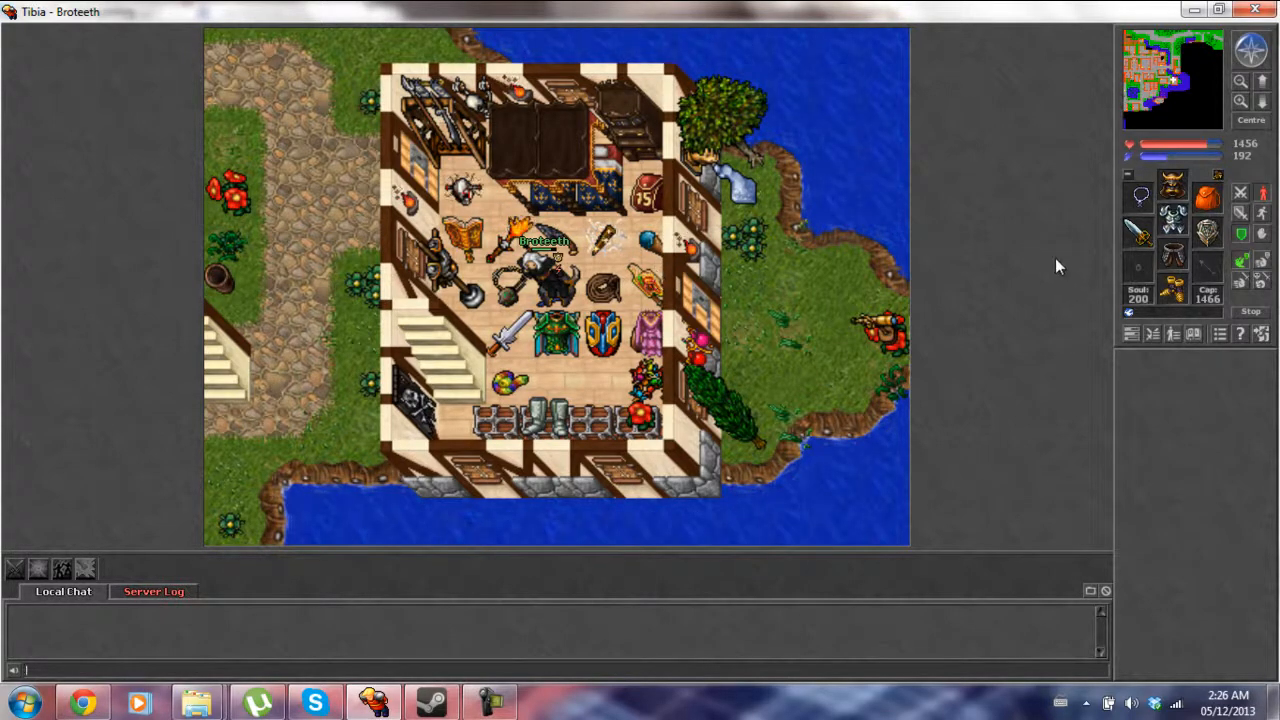